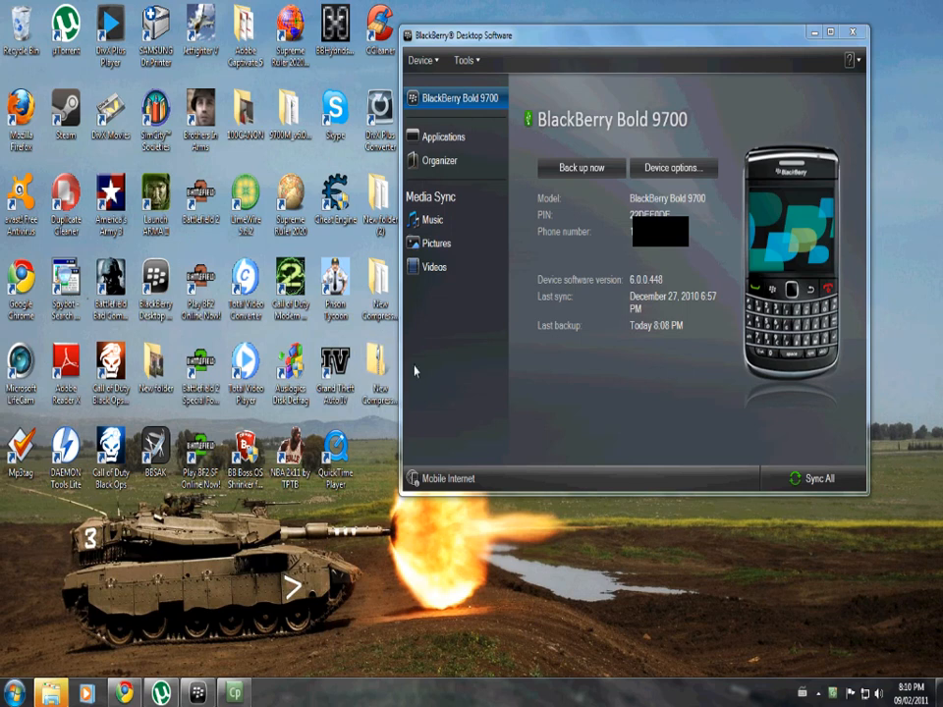
{"action": "mouse_move", "coordinate": [442, 335]}
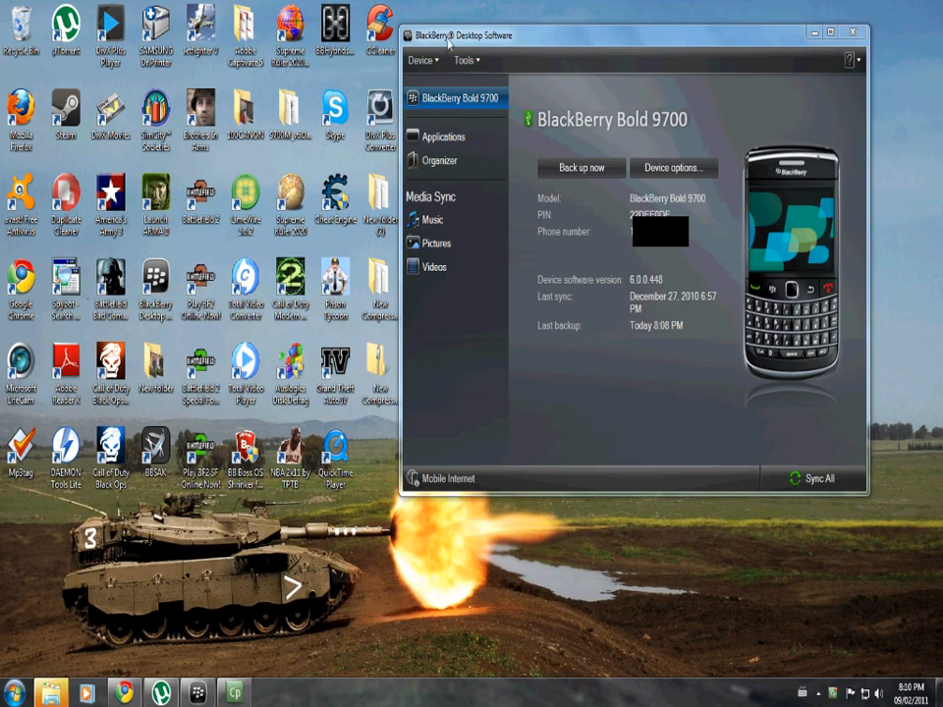
{"action": "mouse_move", "coordinate": [506, 94]}
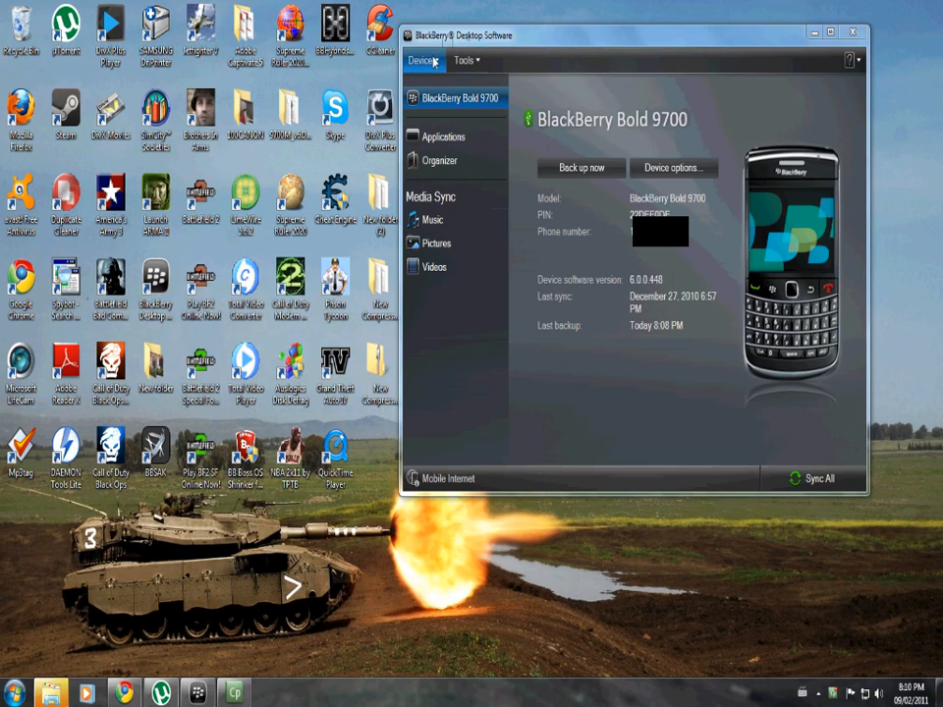
Run a custom Device backup containing only the Address Book data, then close the completion message
{"action": "left_click", "coordinate": [425, 64]}
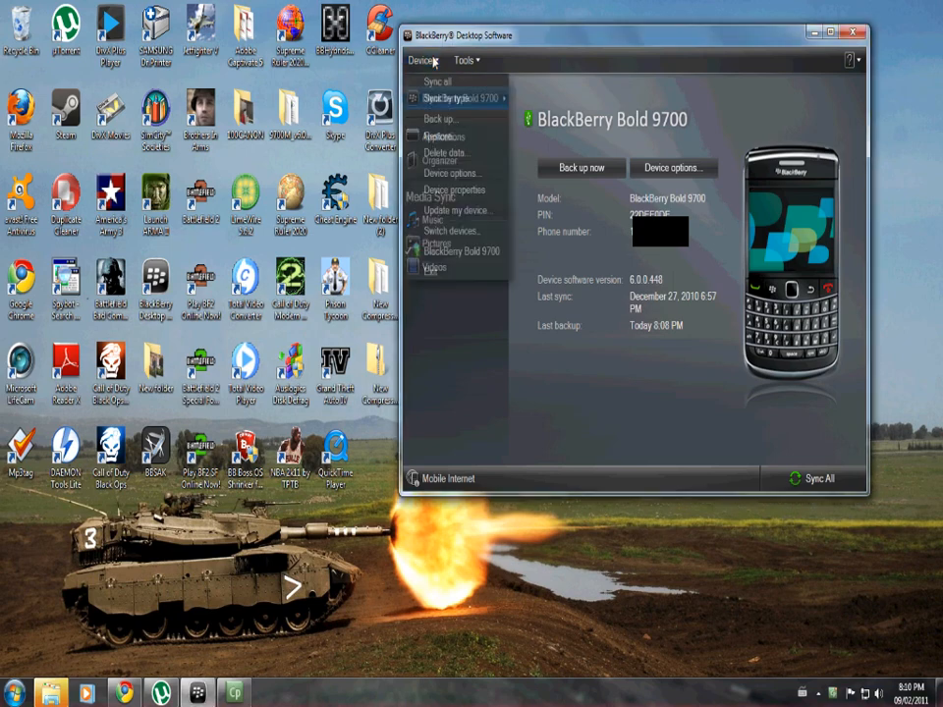
{"action": "left_click", "coordinate": [580, 167]}
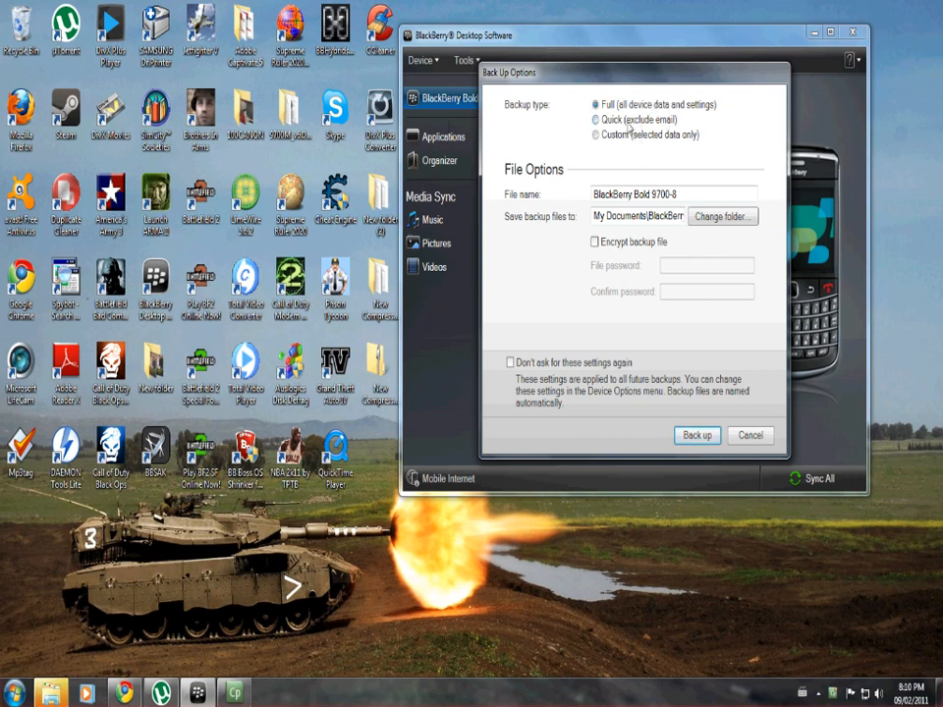
{"action": "left_click", "coordinate": [595, 135]}
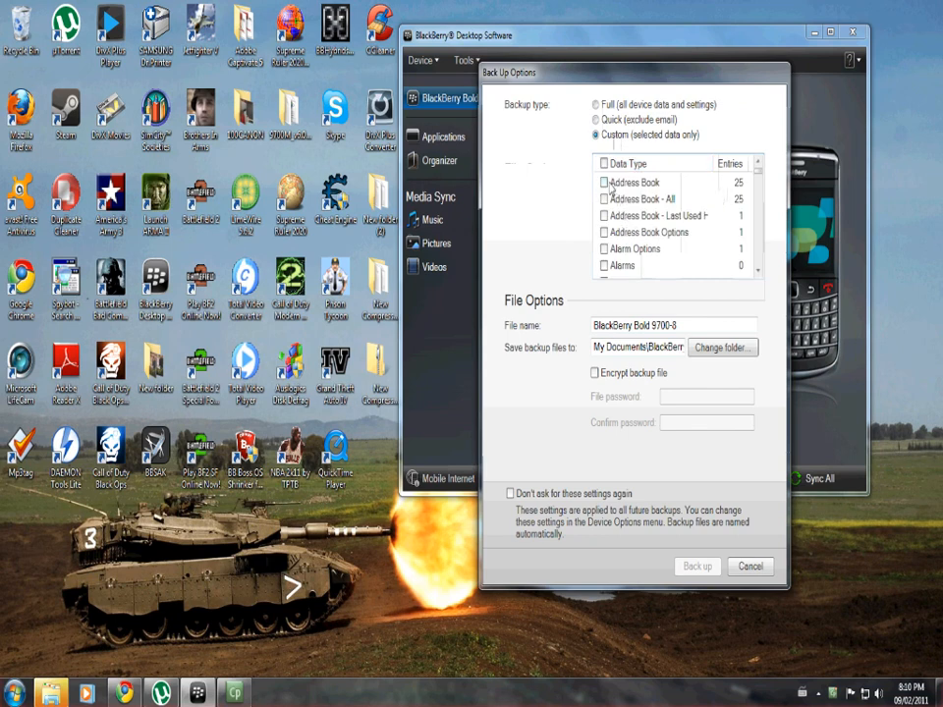
{"action": "left_click", "coordinate": [596, 182]}
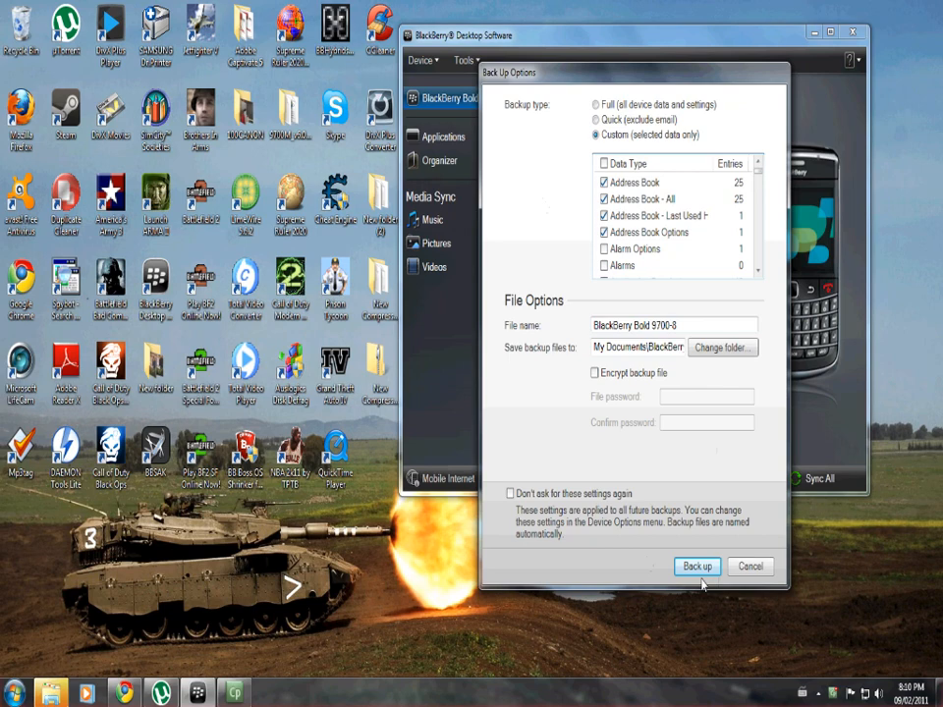
{"action": "left_click", "coordinate": [696, 567]}
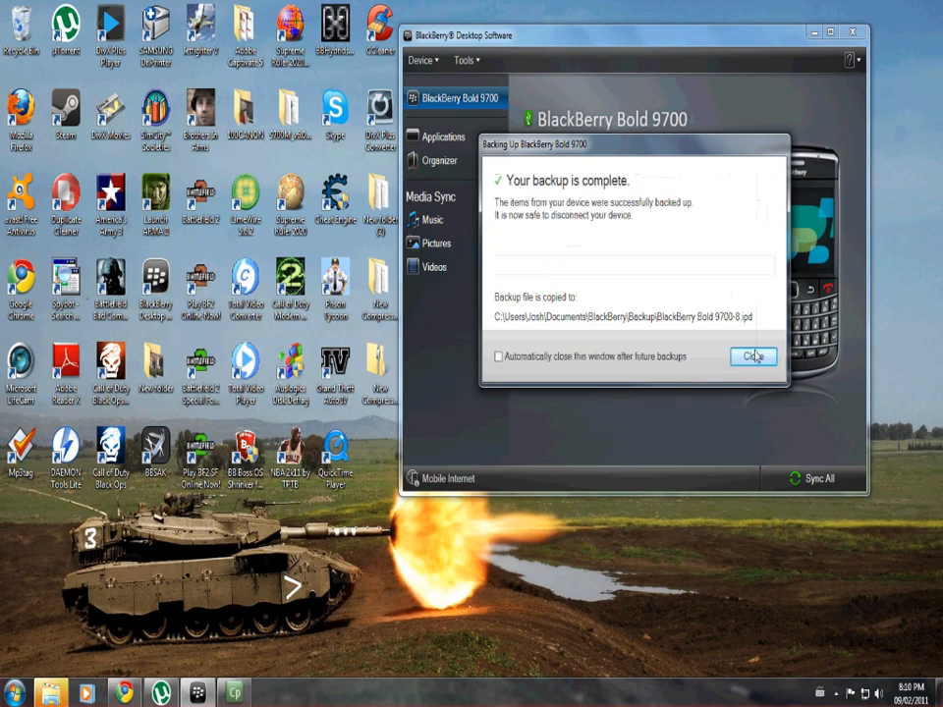
{"action": "left_click", "coordinate": [750, 355]}
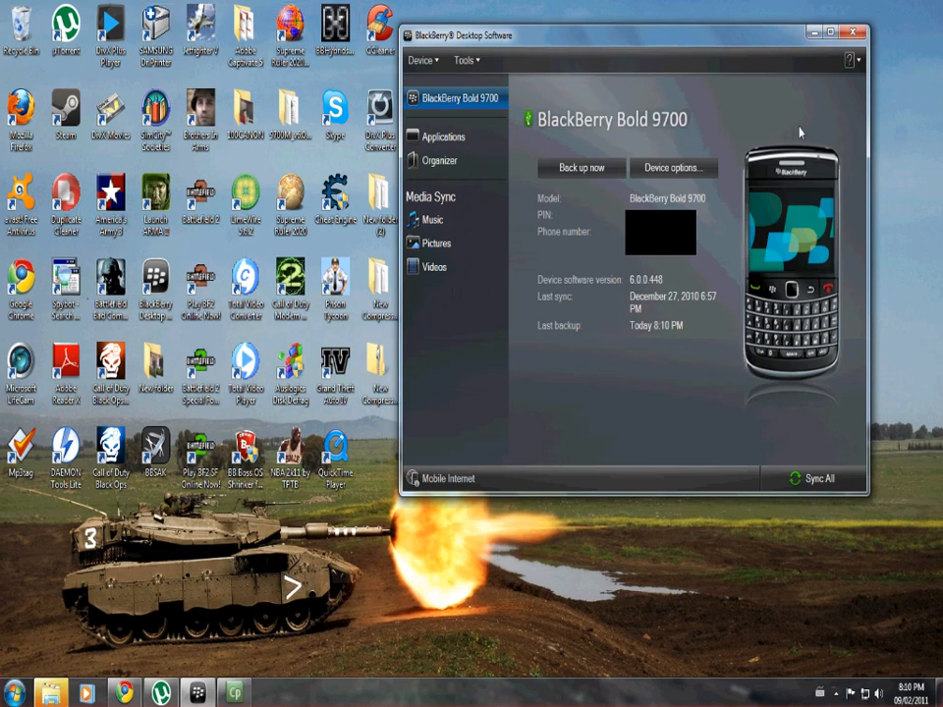
Close the BlackBerry Desktop Software window
{"action": "left_click", "coordinate": [850, 32]}
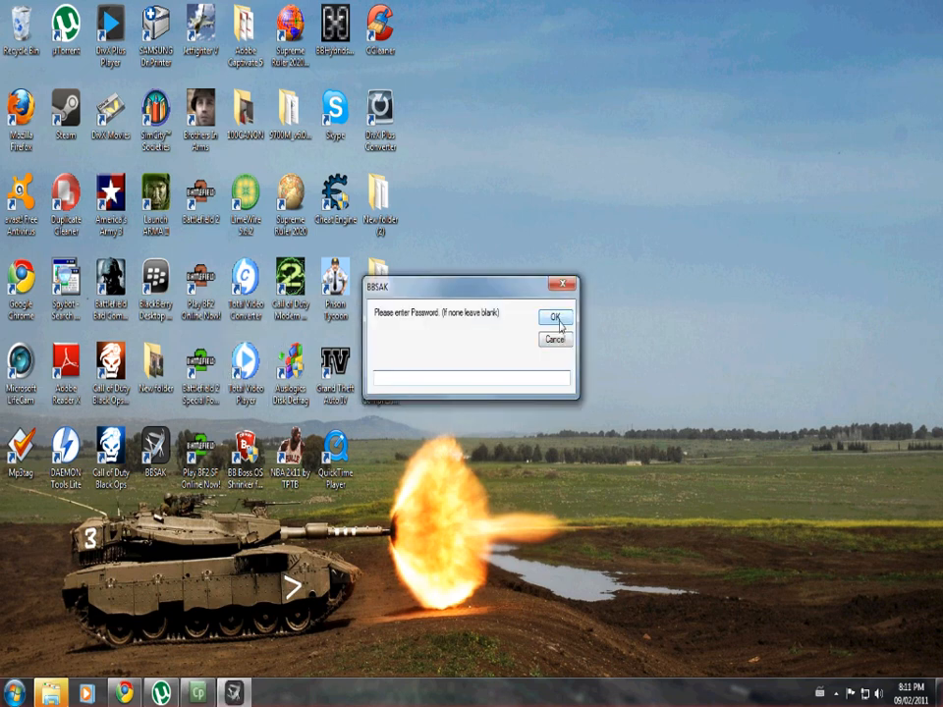
Skip the BBSAK password, connect, dismiss the No Device Detected warning, and connect again
{"action": "left_click", "coordinate": [553, 316]}
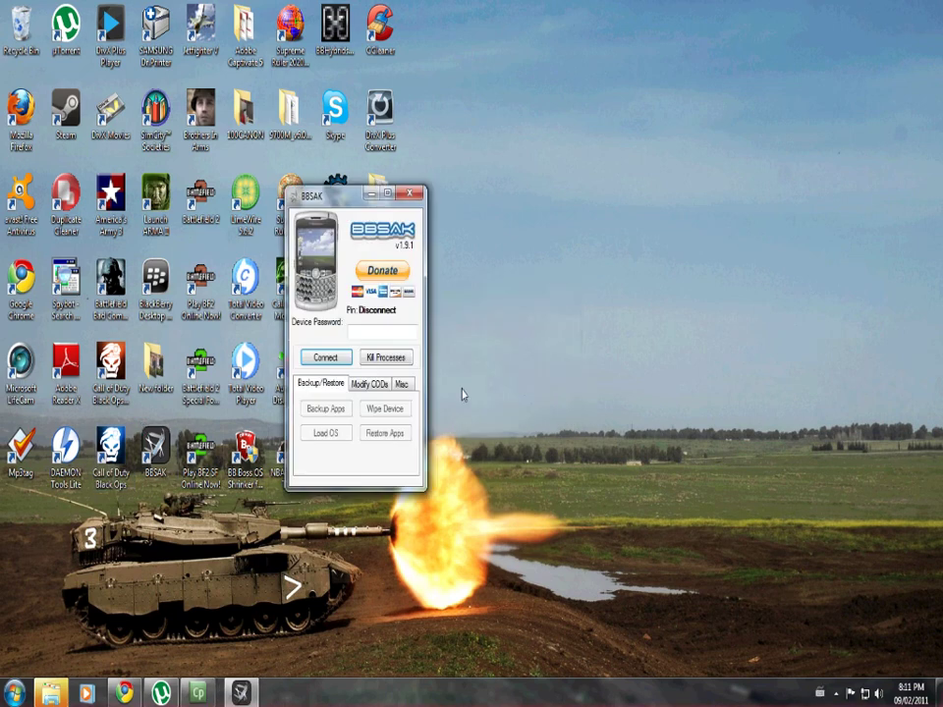
{"action": "left_click", "coordinate": [325, 356]}
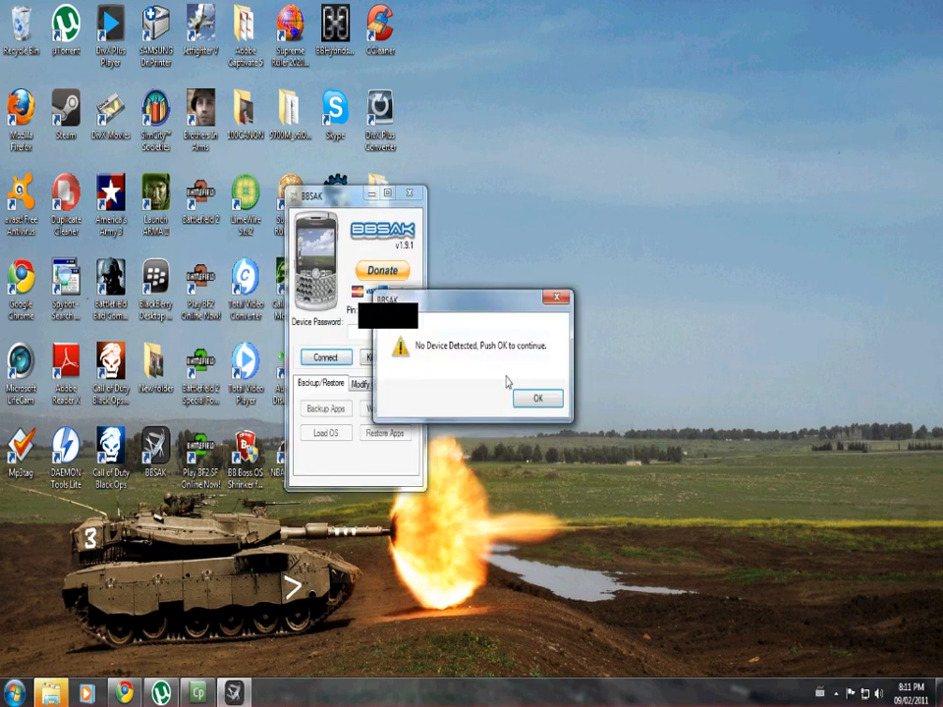
{"action": "left_click", "coordinate": [539, 398]}
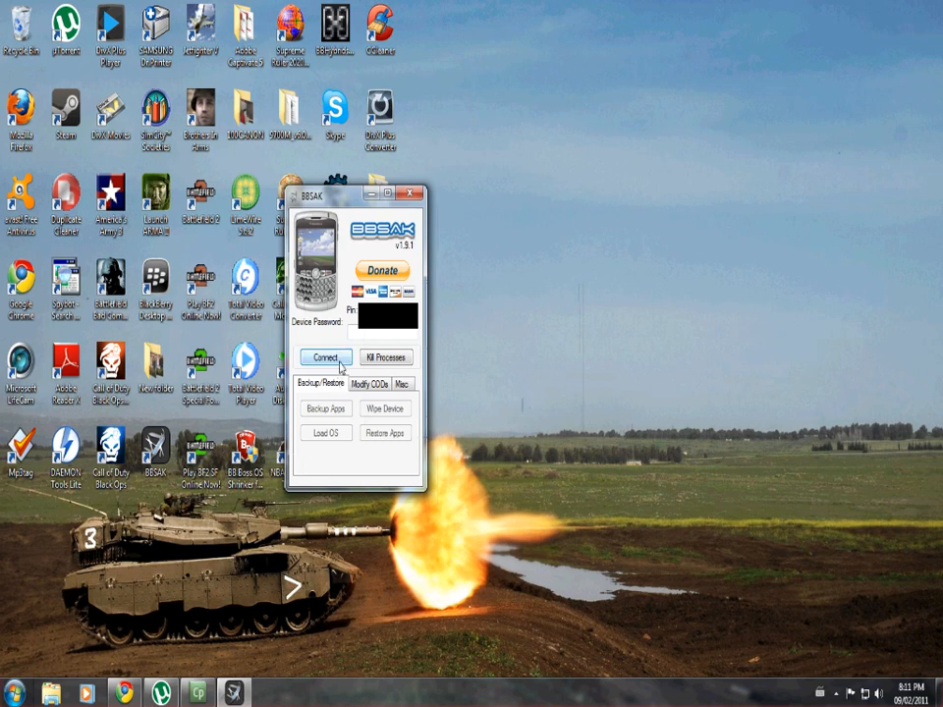
{"action": "left_click", "coordinate": [325, 358]}
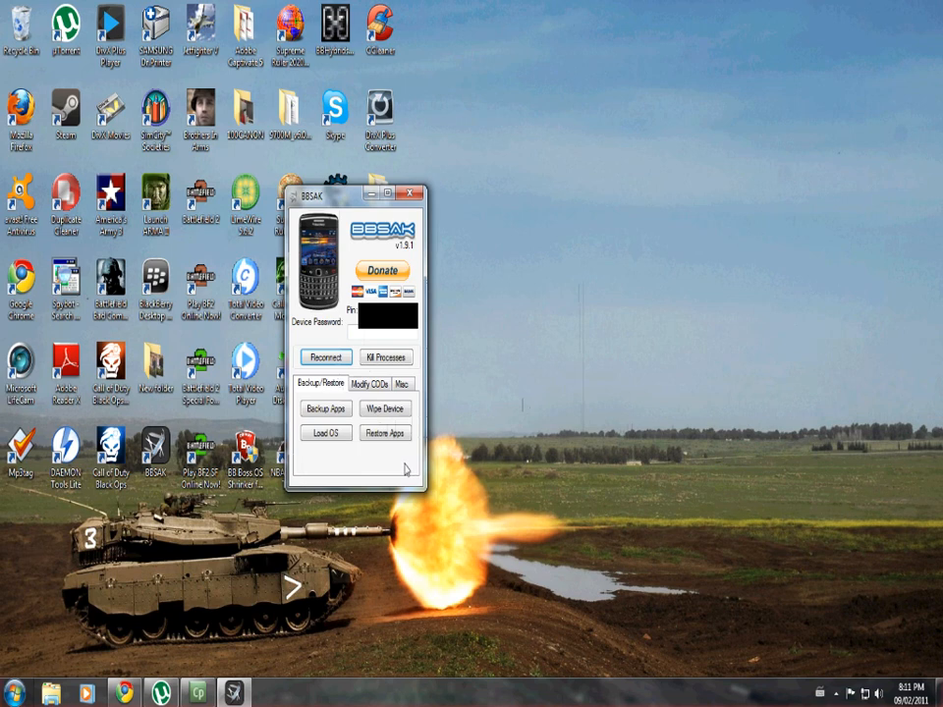
Back up the apps under the name 'hagfkjdalh', accepting the flash warning and completion message
{"action": "left_click", "coordinate": [324, 408]}
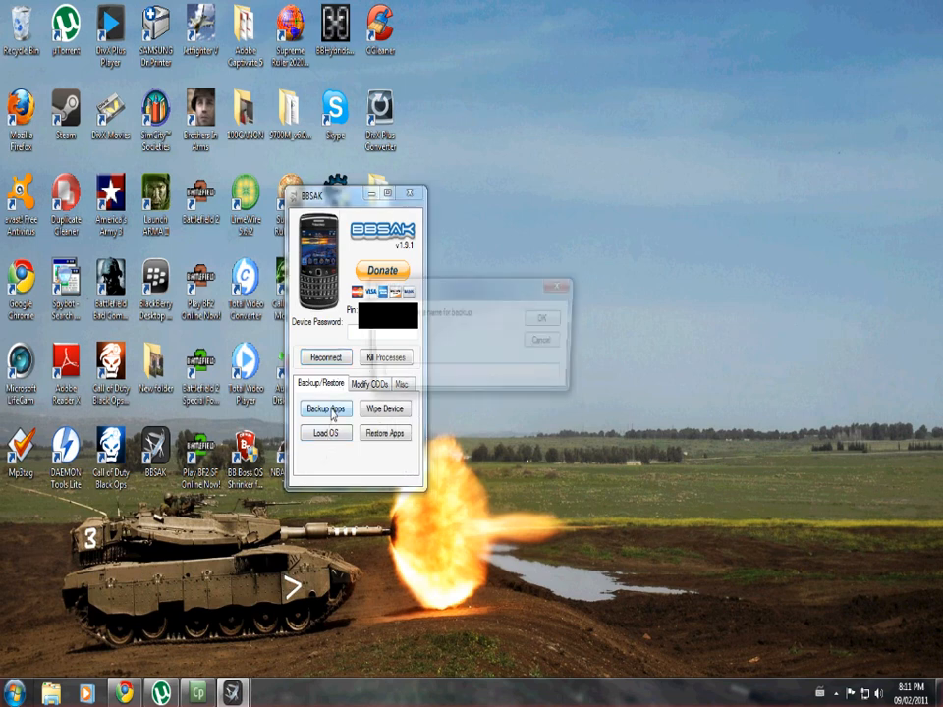
{"action": "left_click", "coordinate": [324, 408]}
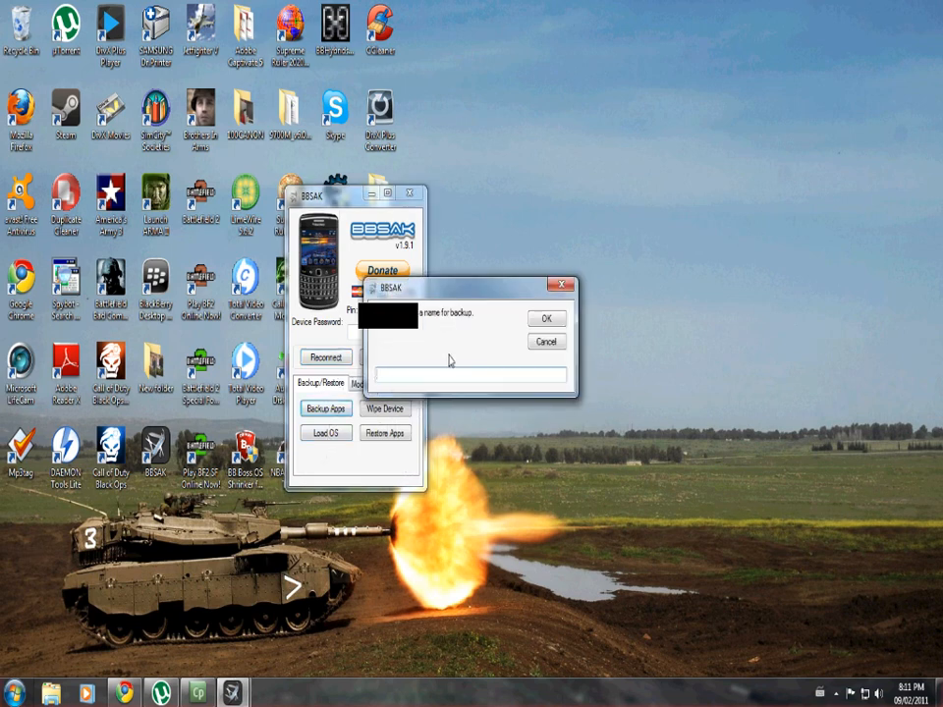
{"action": "type", "text": "hagfkjdalh"}
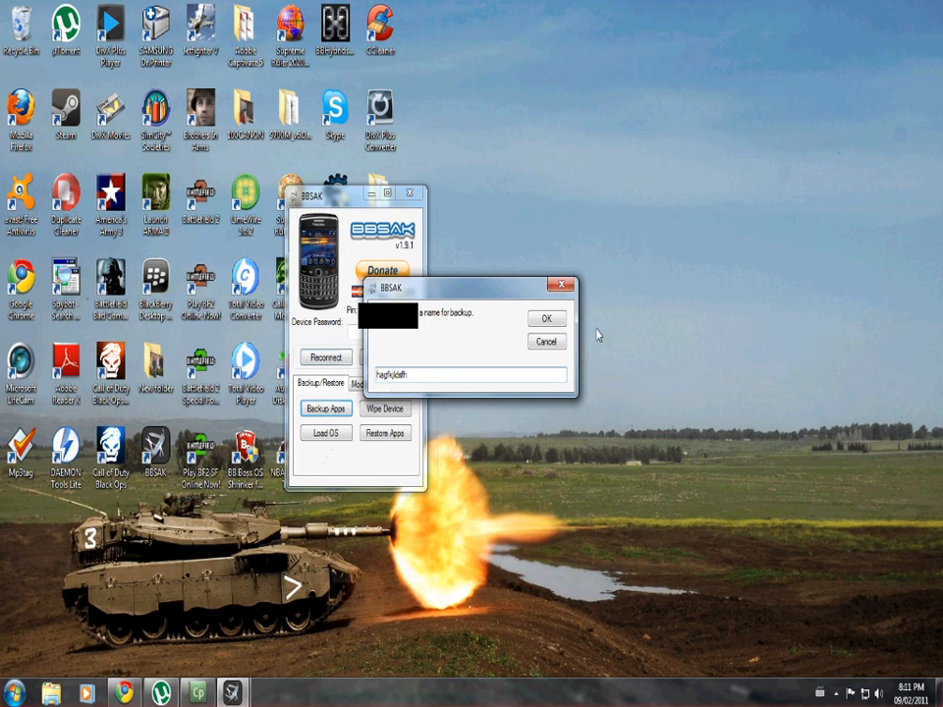
{"action": "left_click", "coordinate": [546, 318]}
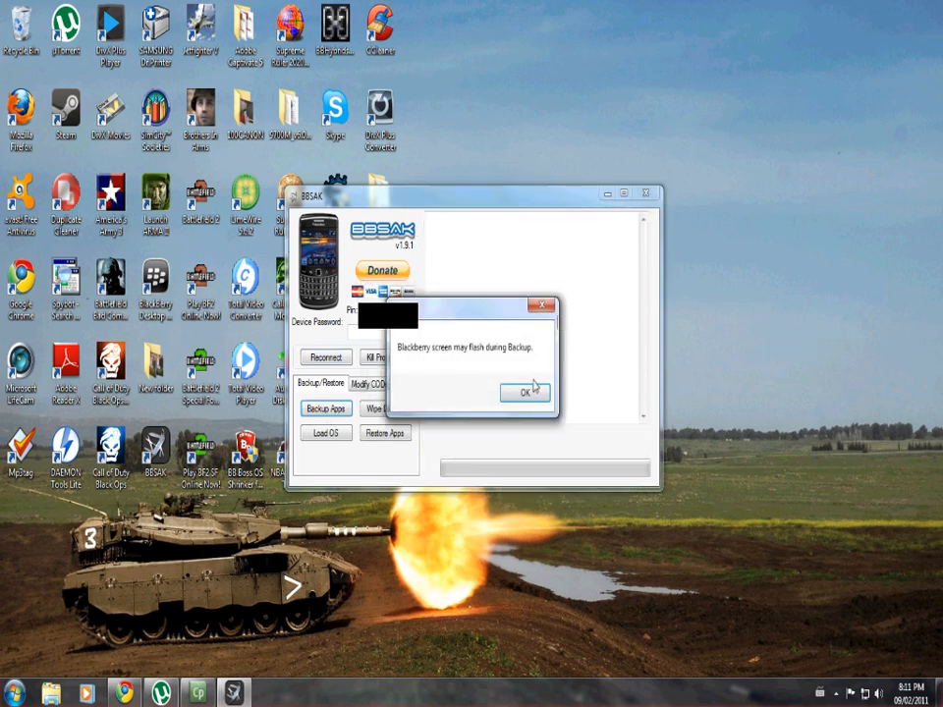
{"action": "left_click", "coordinate": [524, 393]}
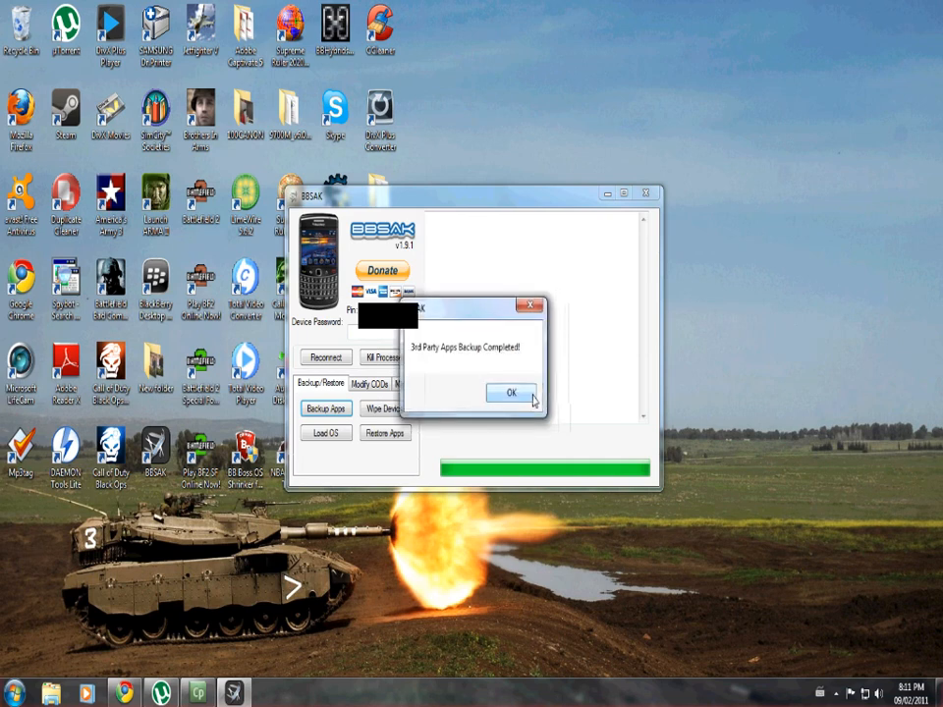
{"action": "left_click", "coordinate": [510, 393]}
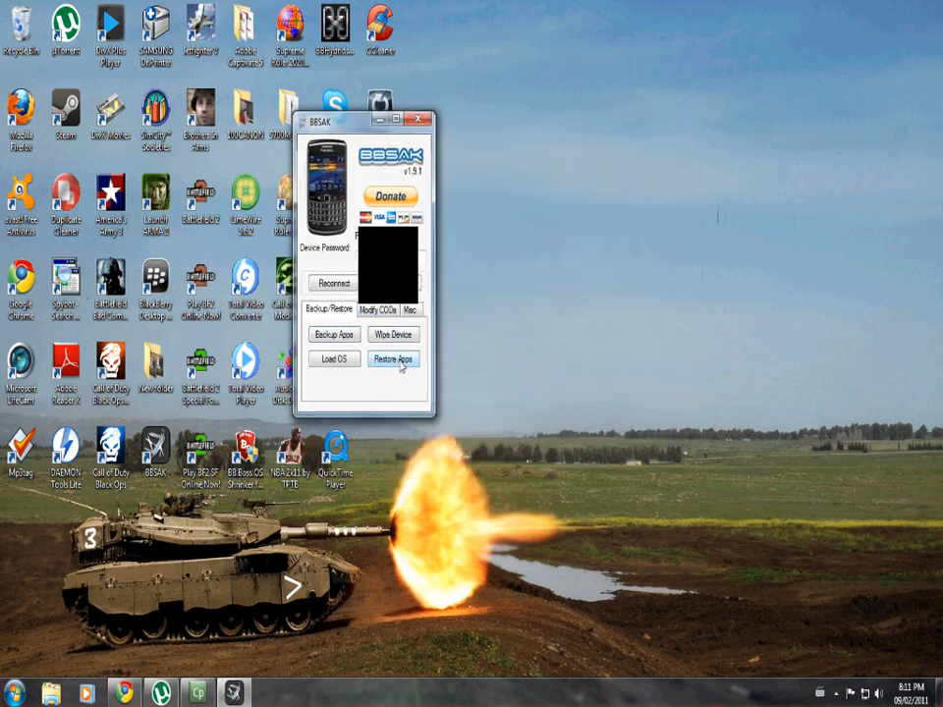
Restore apps from the chosen backup folder, accepting the reboot warning and completion message
{"action": "left_click", "coordinate": [393, 360]}
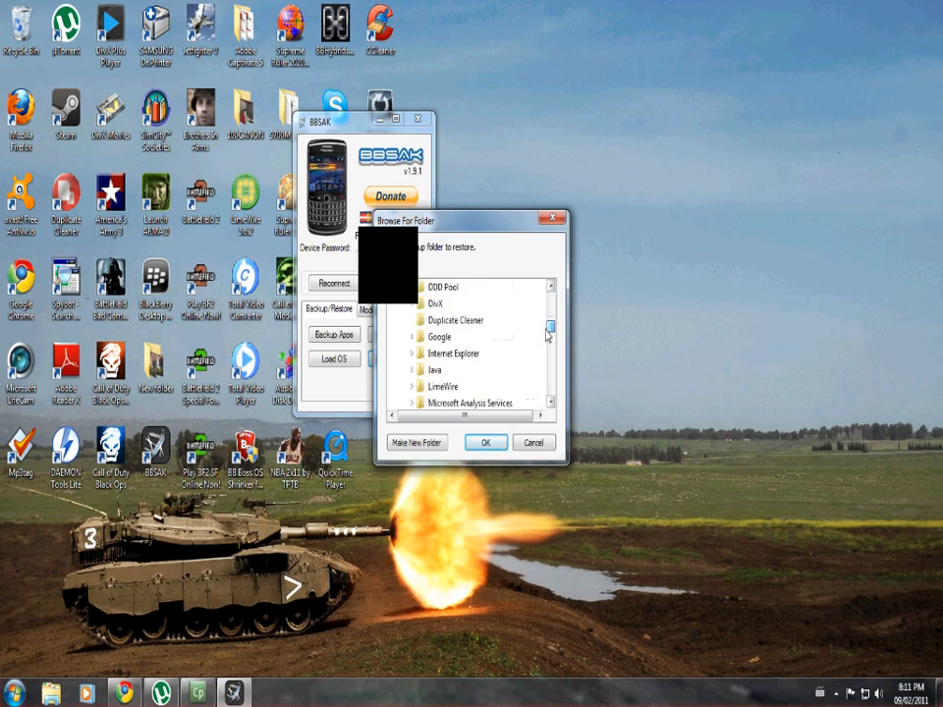
{"action": "left_click", "coordinate": [485, 442]}
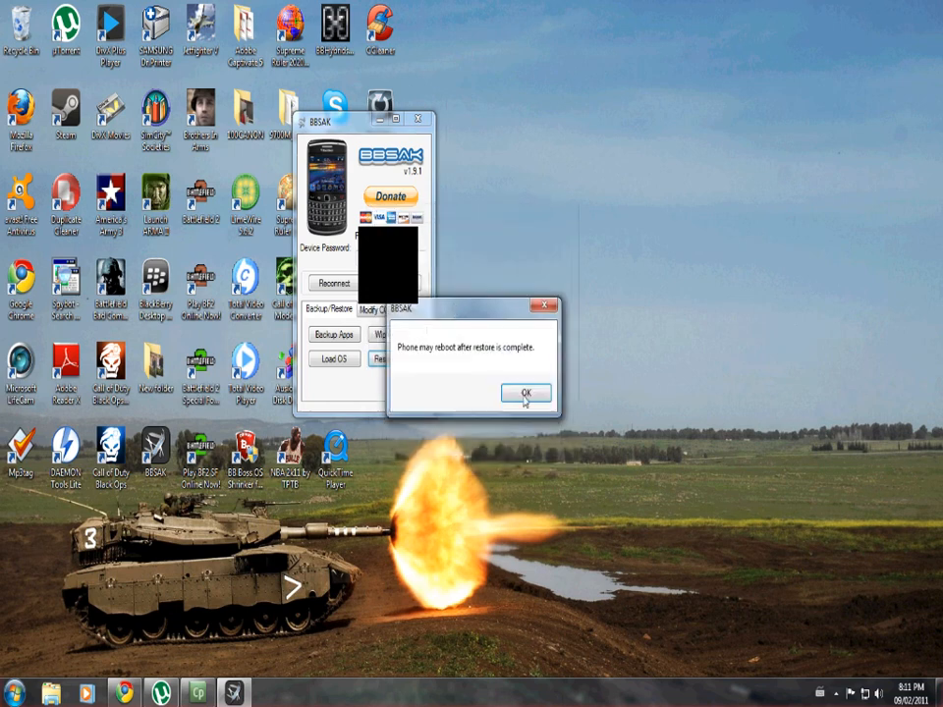
{"action": "left_click", "coordinate": [526, 392]}
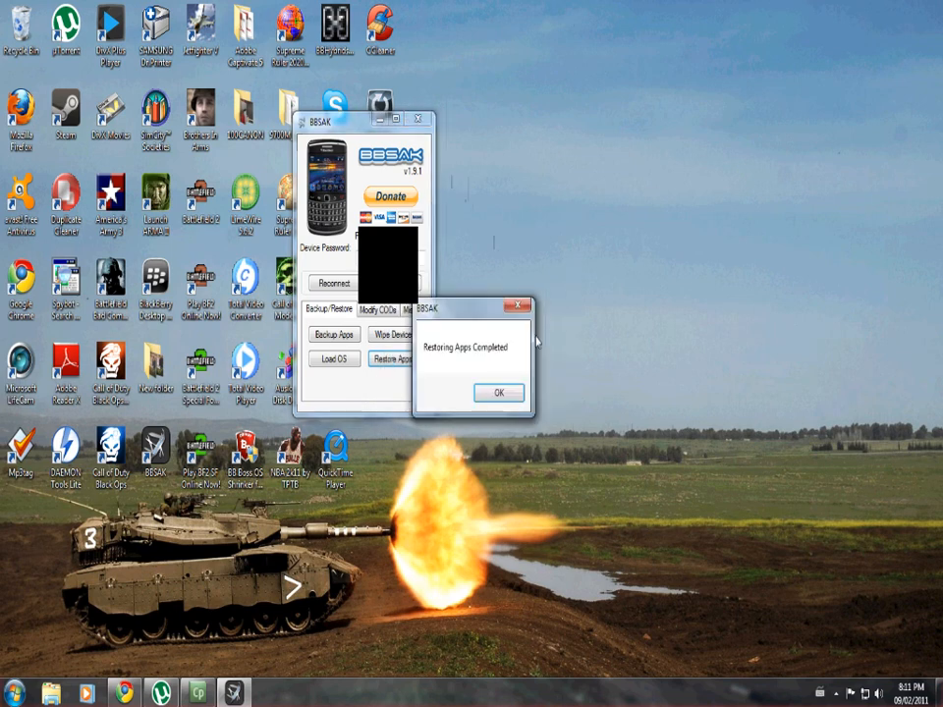
{"action": "left_click", "coordinate": [497, 391]}
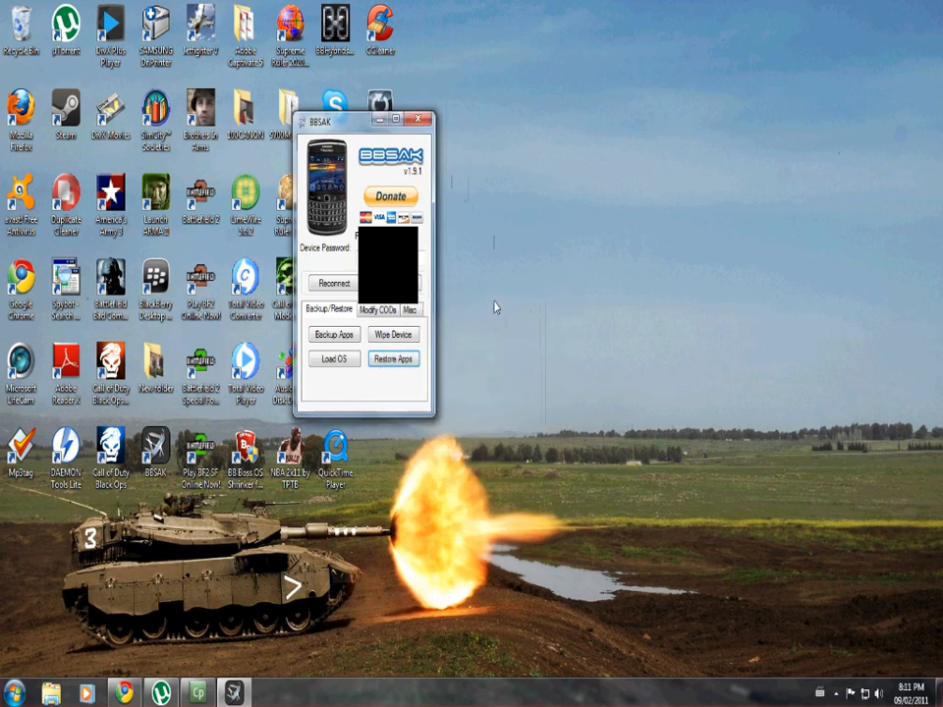